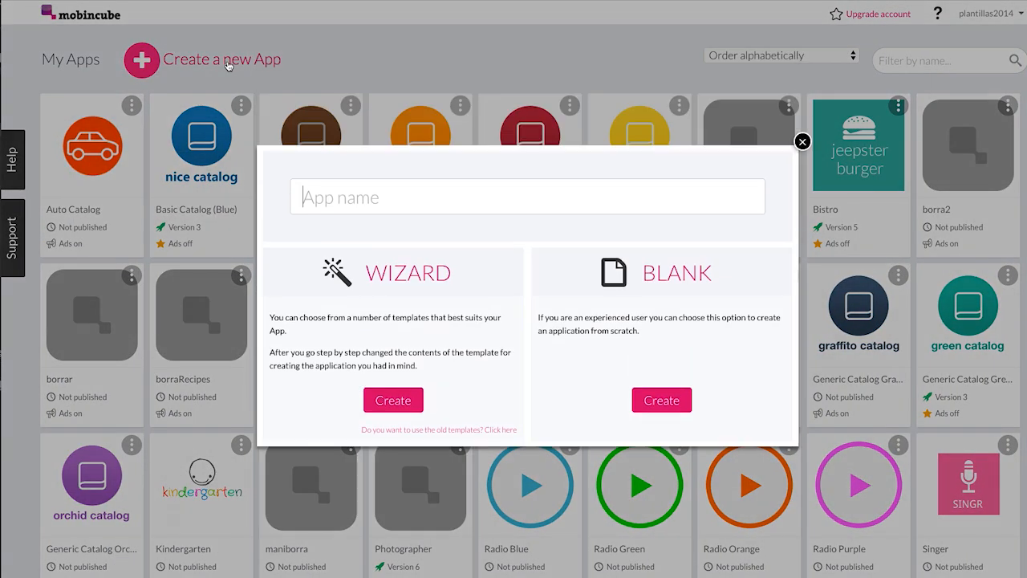
- Create a blank app named "Can Build for" and open its main screen in the editor
type("Can Bu")
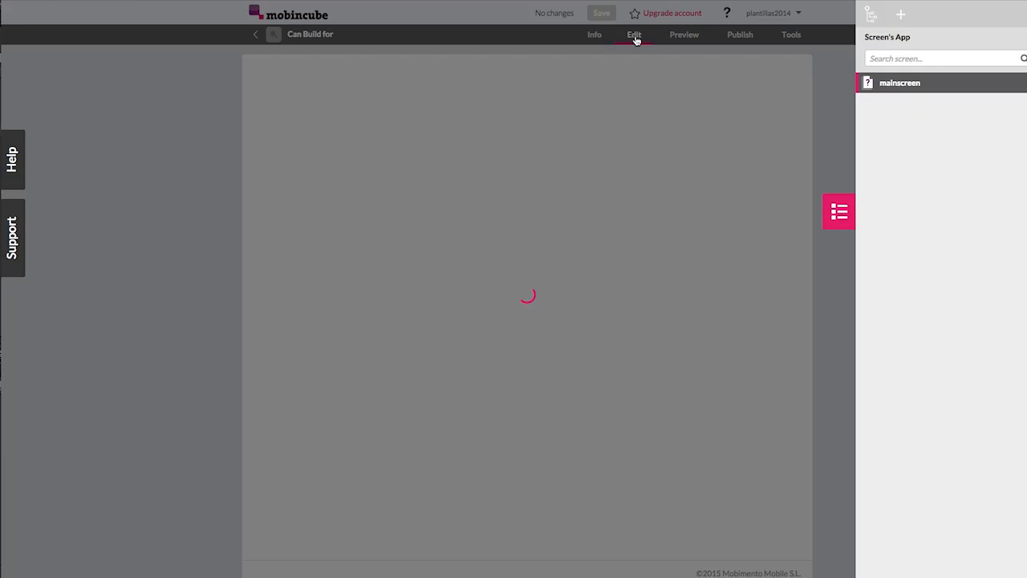
left_click(633, 34)
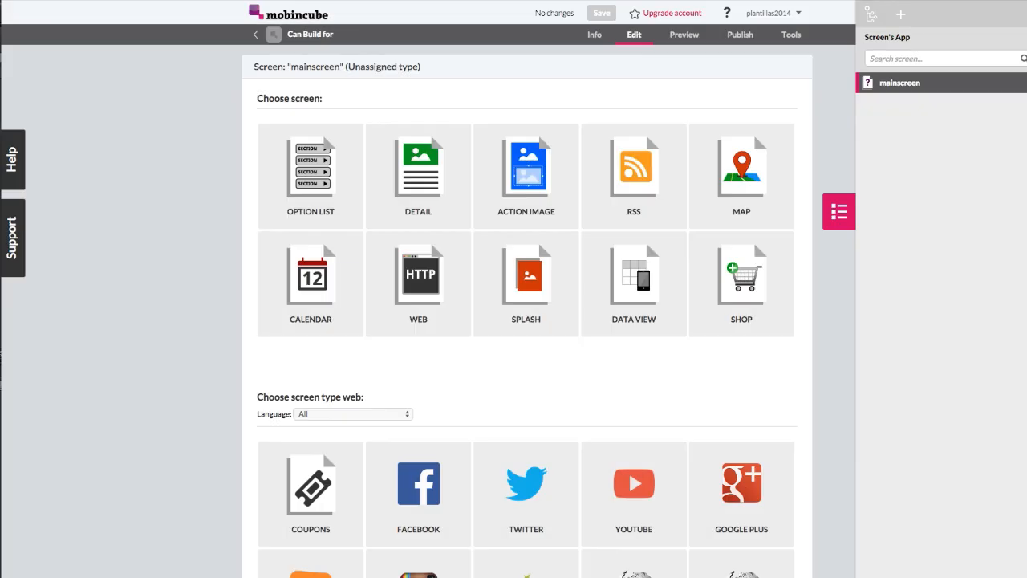
left_click(418, 166)
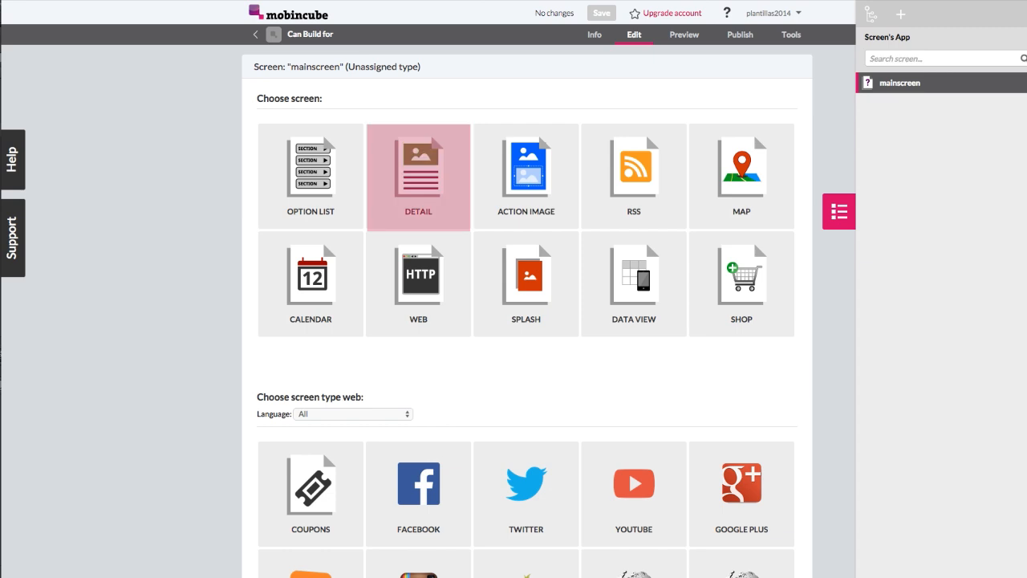
left_click(740, 176)
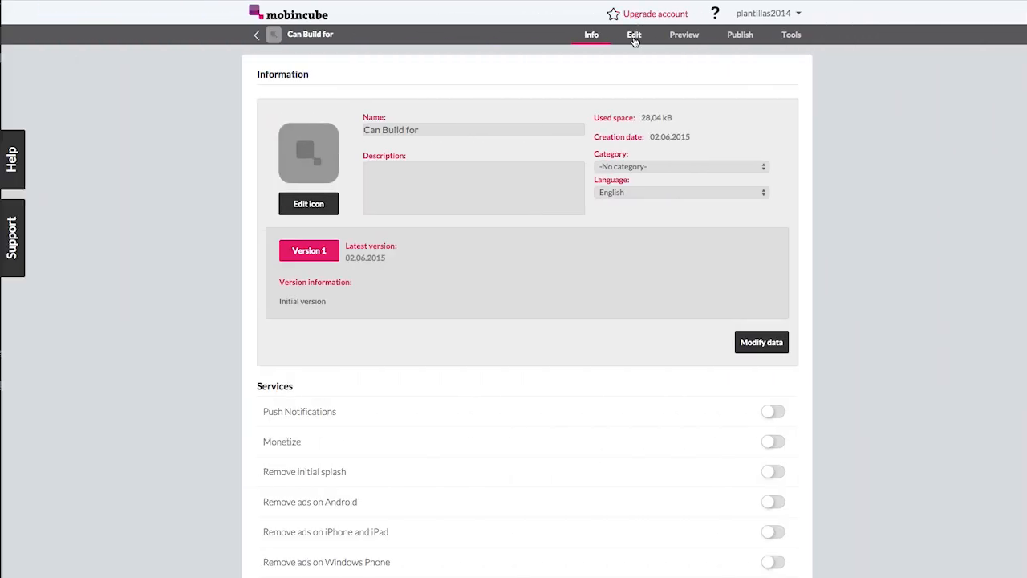
- Open the resource manager from Select ZIP under LOCAL WEB on the main screen
left_click(634, 34)
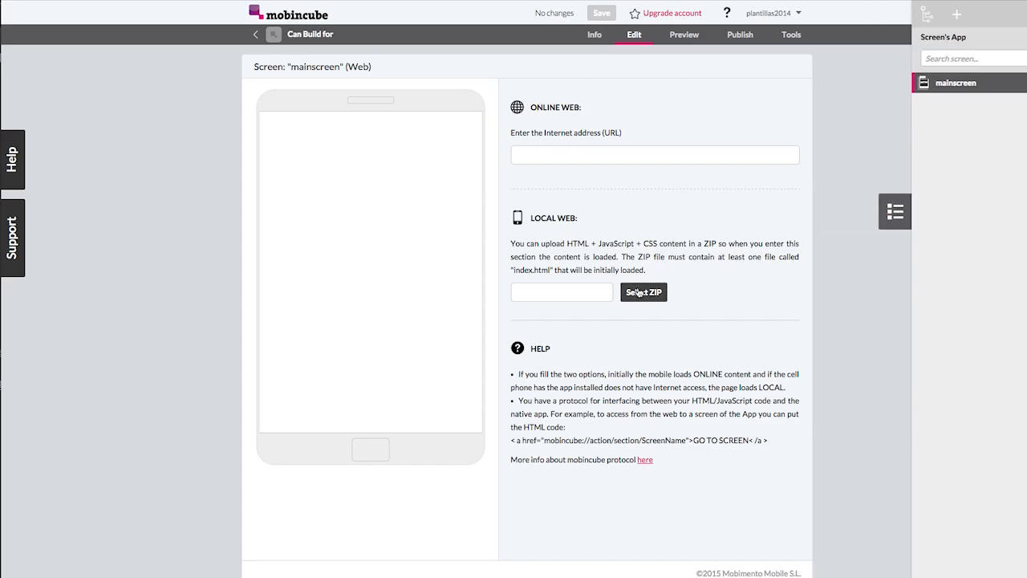
left_click(643, 291)
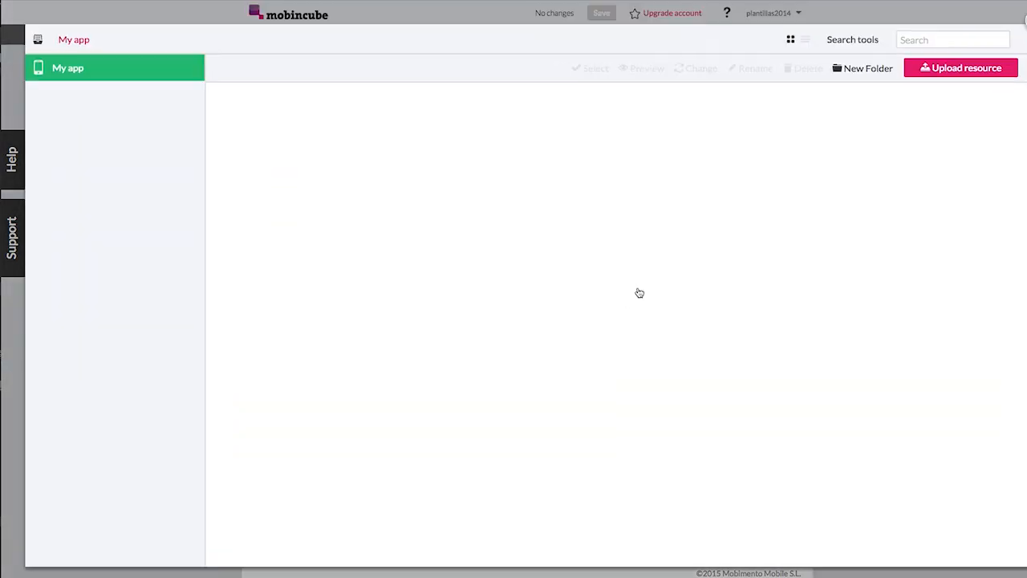